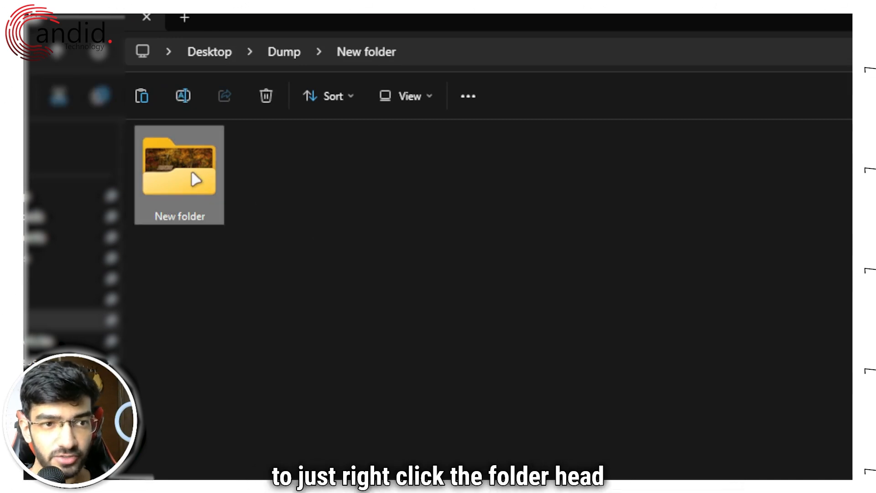
# Step: Inspect the folder's Properties and Advanced attribute settings, then close them
pyautogui.rightClick(179, 166)
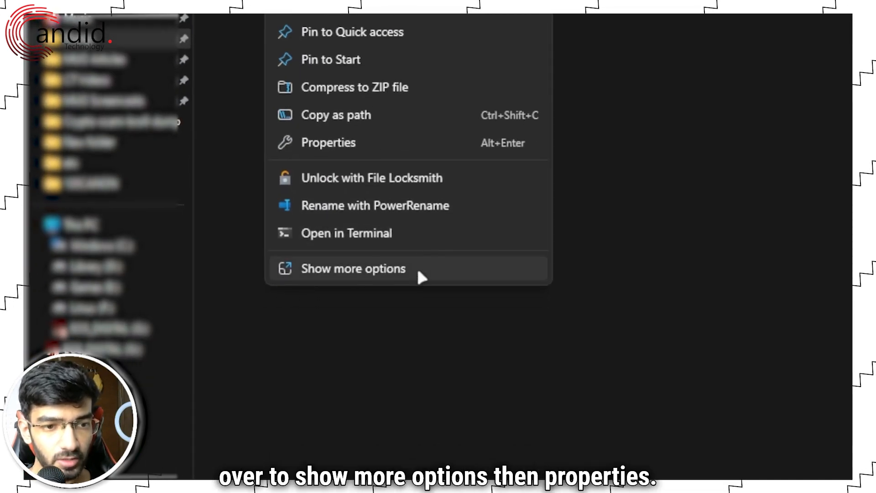
pyautogui.click(353, 268)
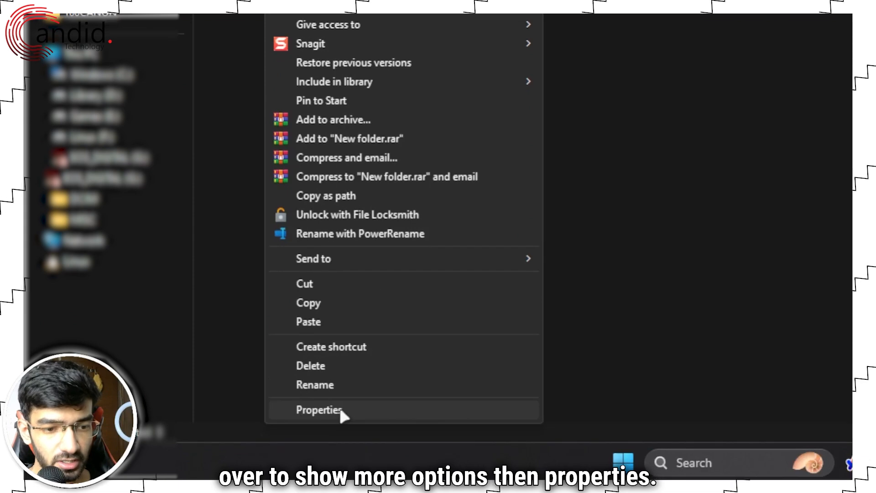
pyautogui.click(320, 410)
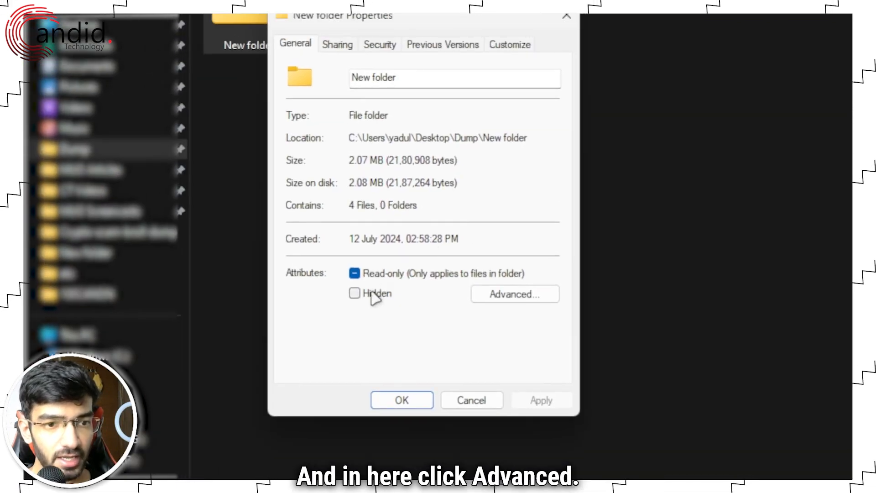
pyautogui.click(515, 294)
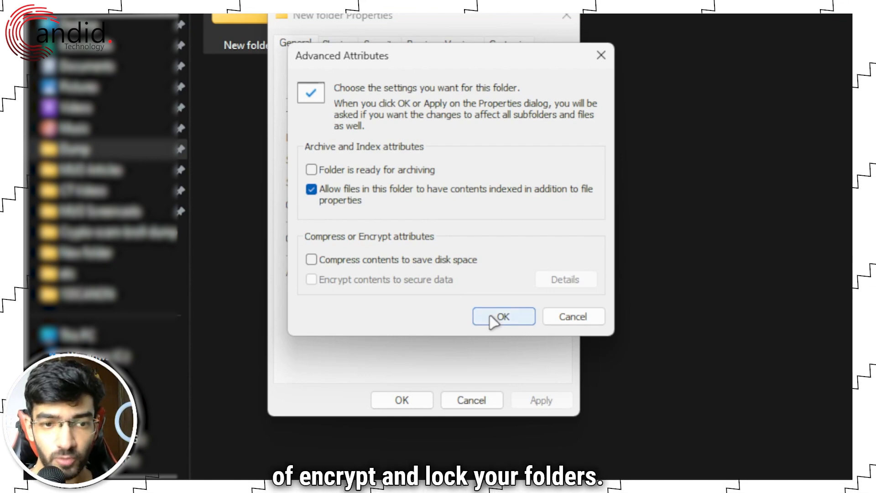
pyautogui.click(502, 317)
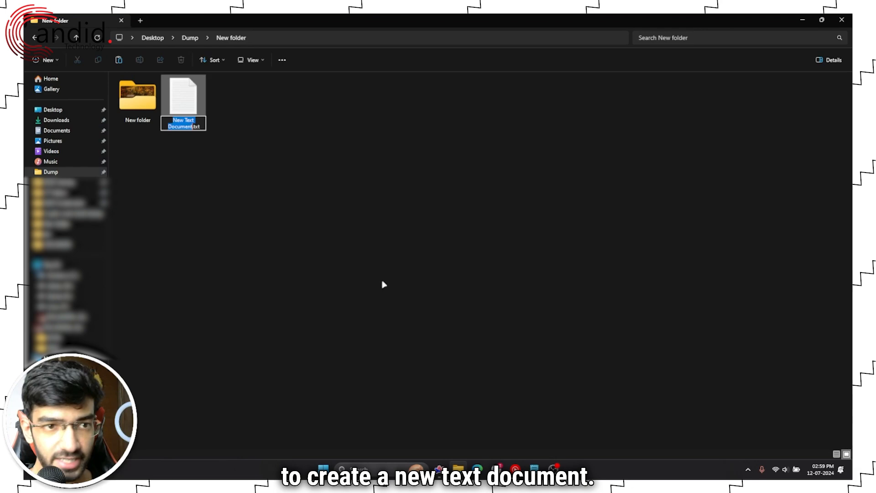
pyautogui.moveTo(279, 220)
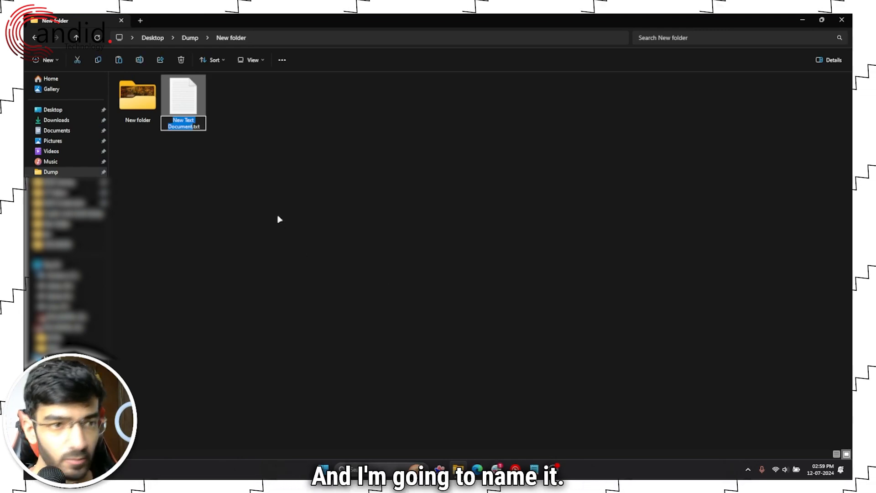
# Step: Name the new text document LockFile.bat and accept the extension change warning
pyautogui.write('LockFile.')
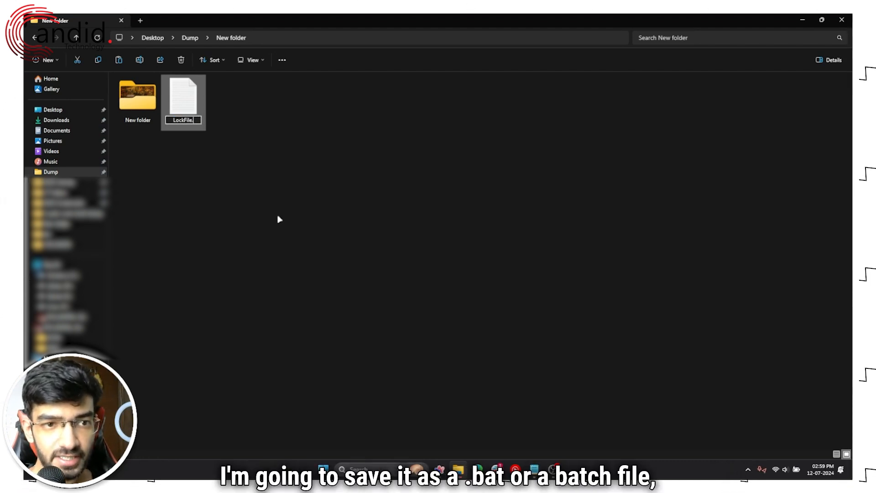
pyautogui.write('bat')
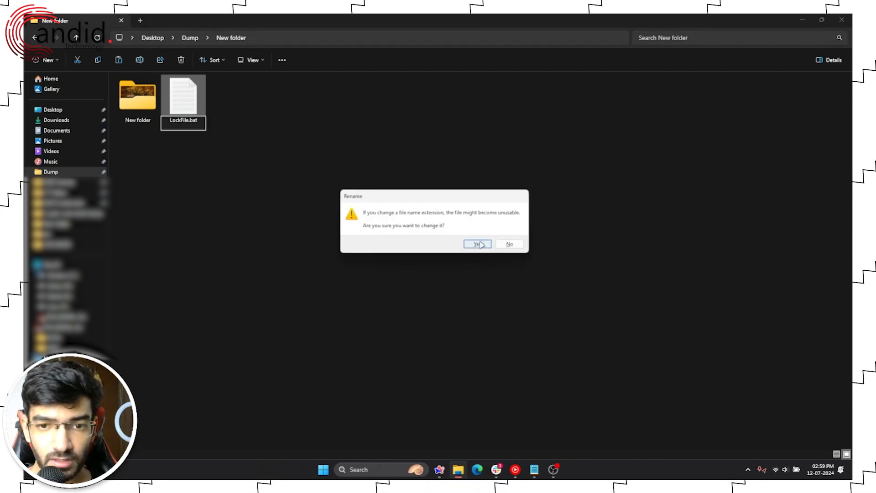
pyautogui.click(475, 244)
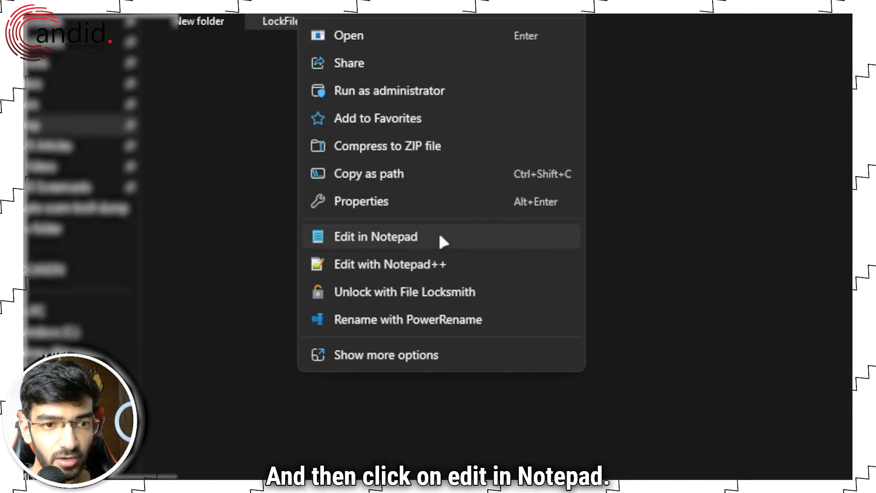
pyautogui.click(375, 237)
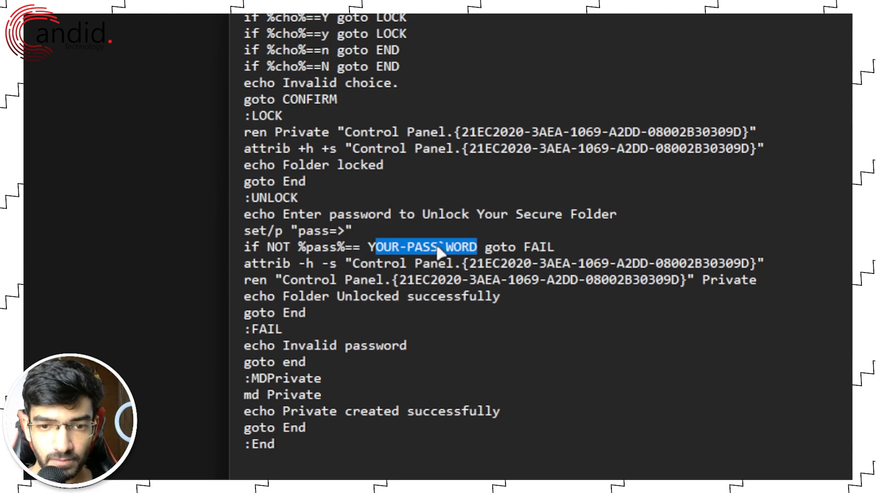
pyautogui.press('Delete')
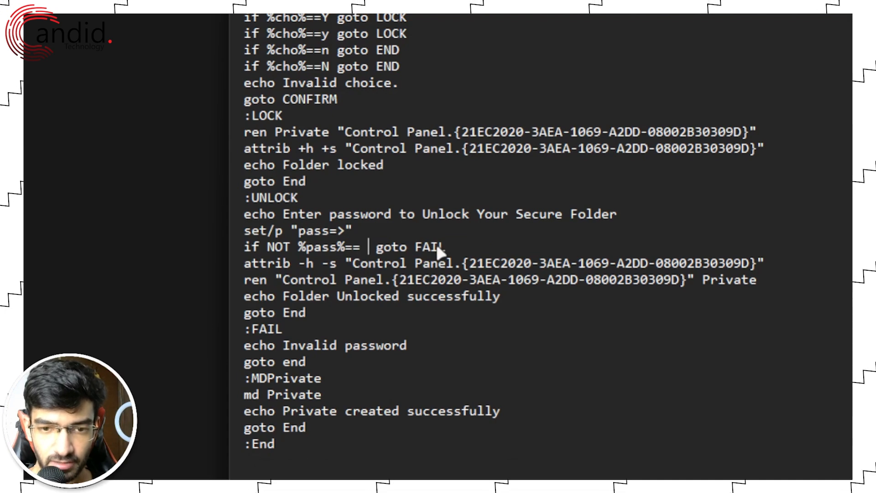
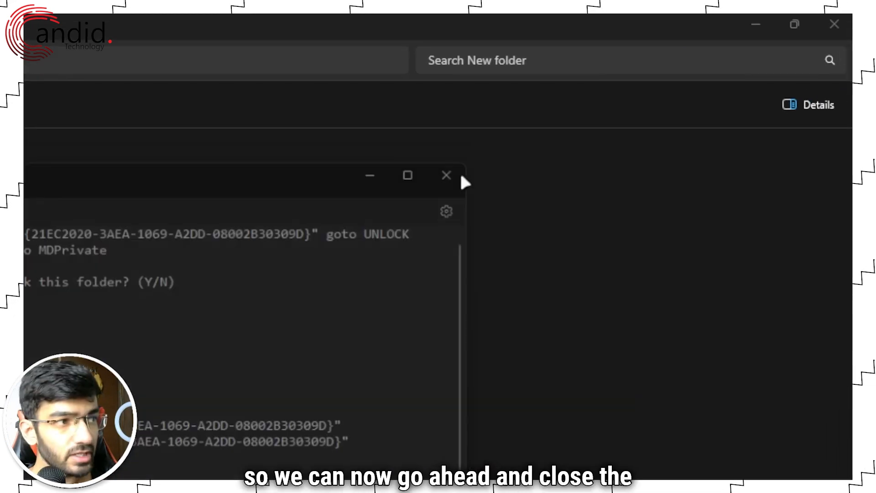
pyautogui.click(447, 175)
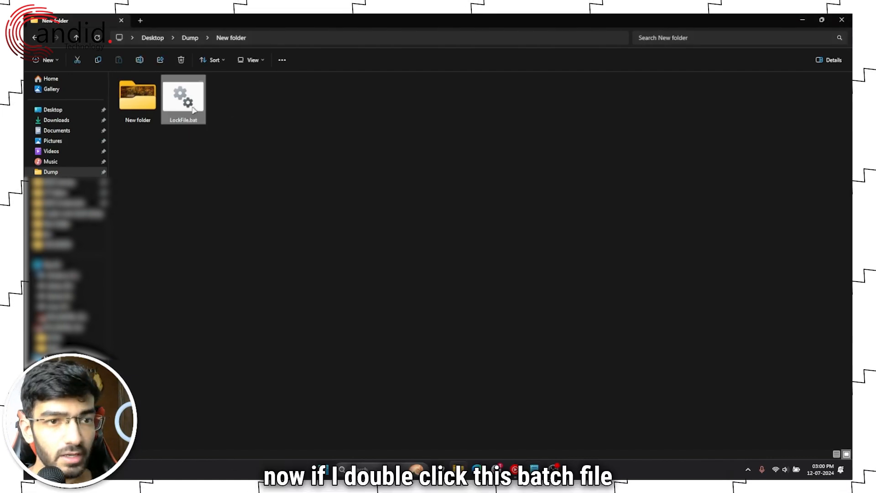
pyautogui.moveTo(184, 100)
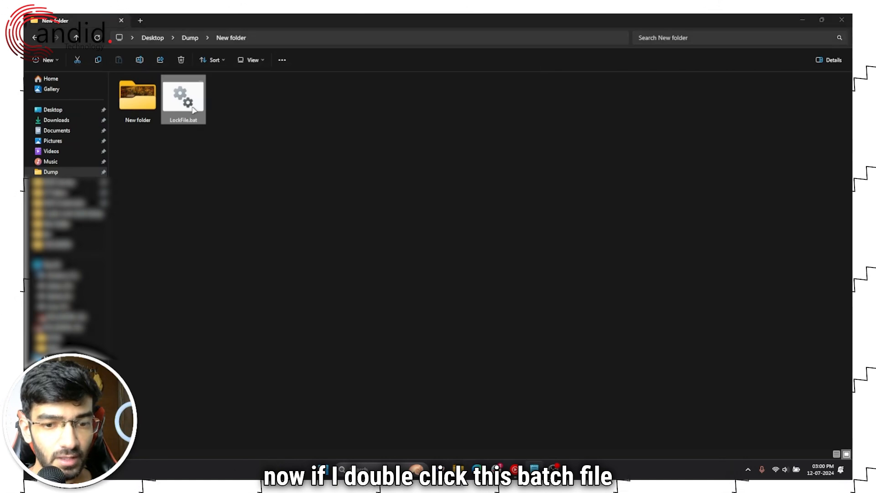
# Step: Run LockFile.bat to create the Private folder, return to New folder and run it again
pyautogui.doubleClick(182, 97)
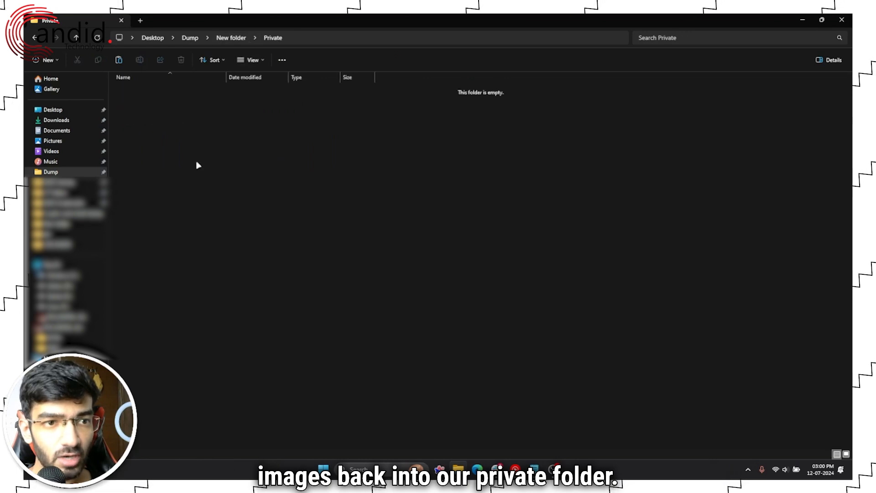
pyautogui.click(230, 38)
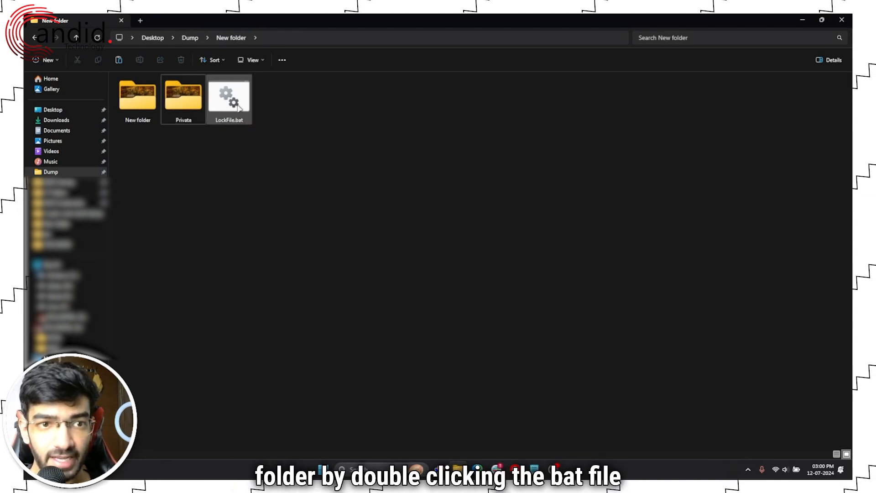
pyautogui.doubleClick(228, 99)
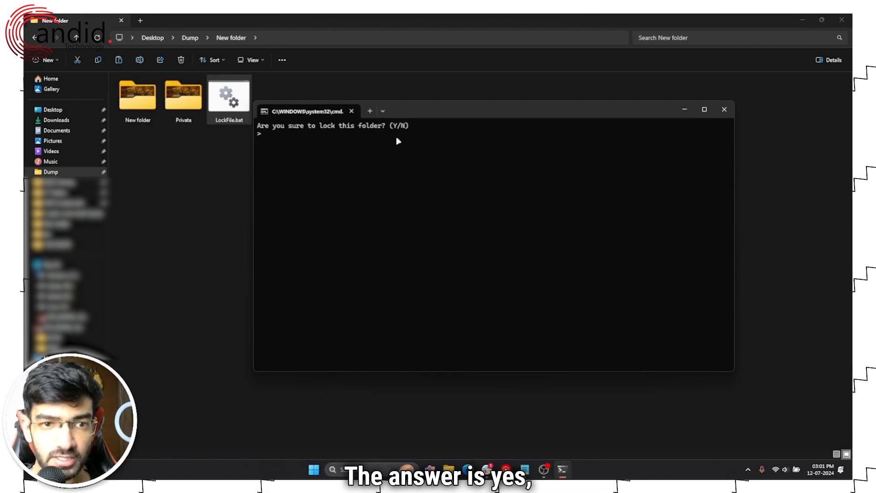
# Step: Answer Y at the lock prompt so the Private folder disappears
pyautogui.write('y')
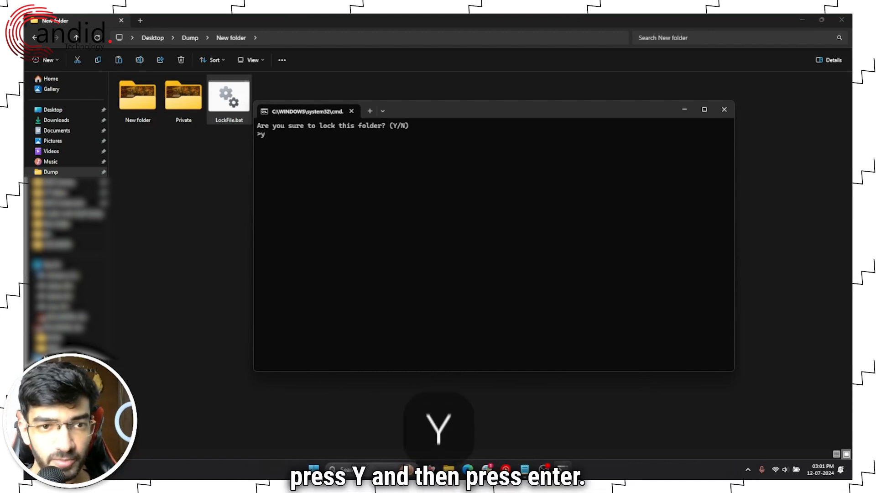
pyautogui.press('enter')
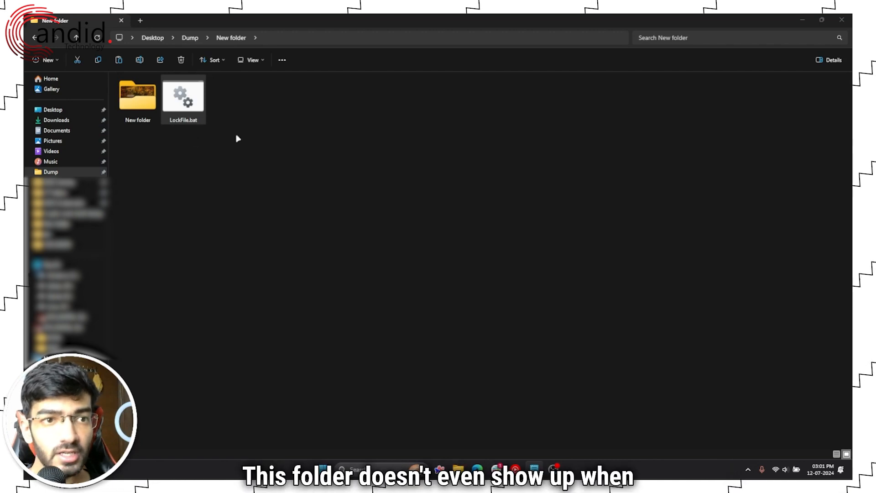
pyautogui.moveTo(279, 134)
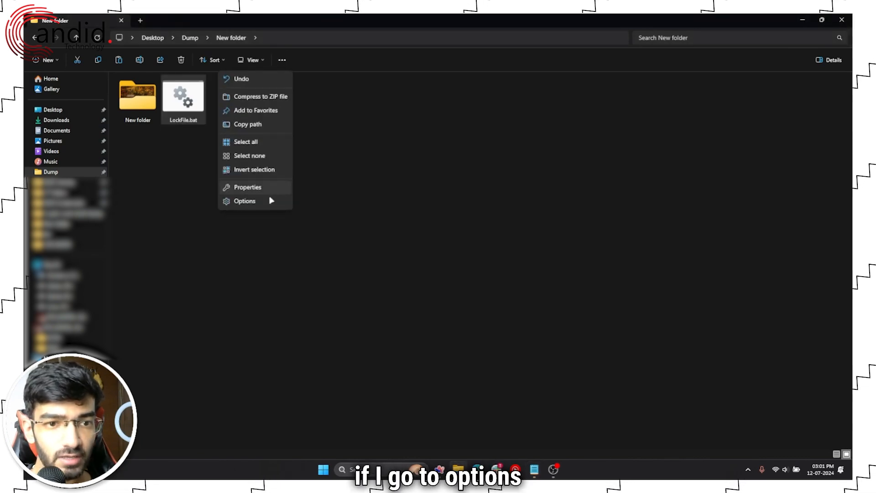
pyautogui.click(244, 201)
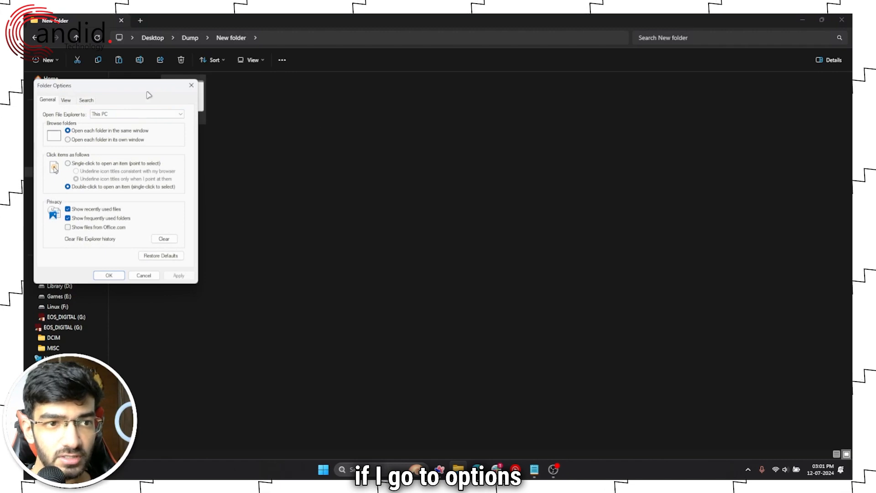
pyautogui.click(435, 102)
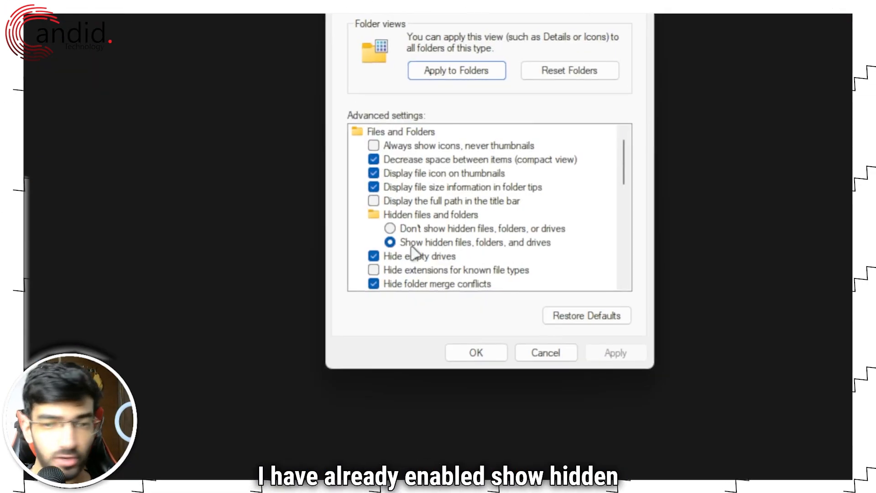
pyautogui.moveTo(542, 255)
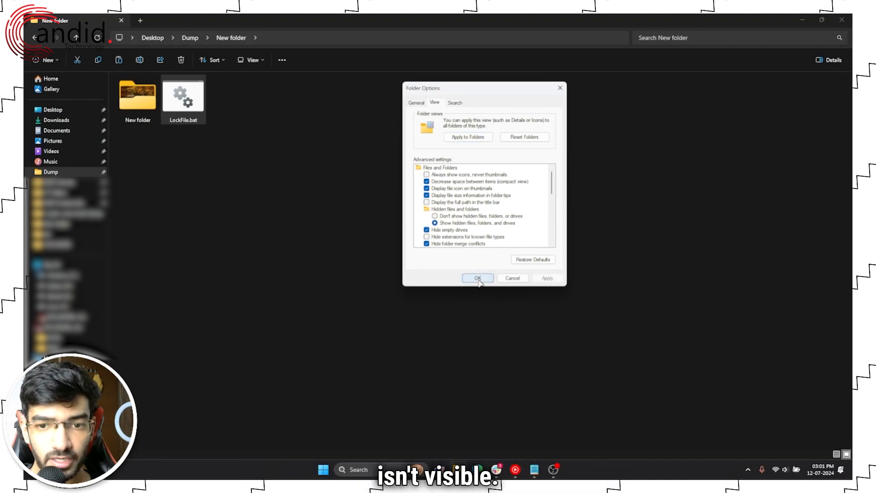
pyautogui.click(477, 278)
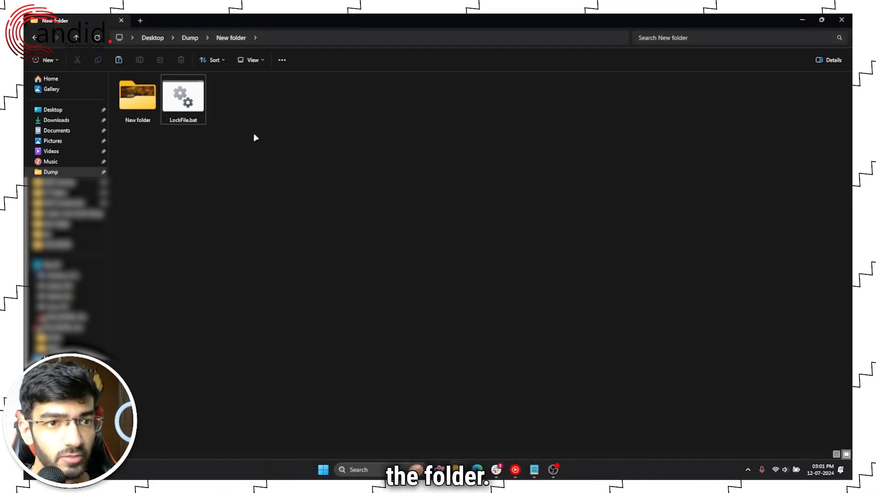
pyautogui.doubleClick(183, 95)
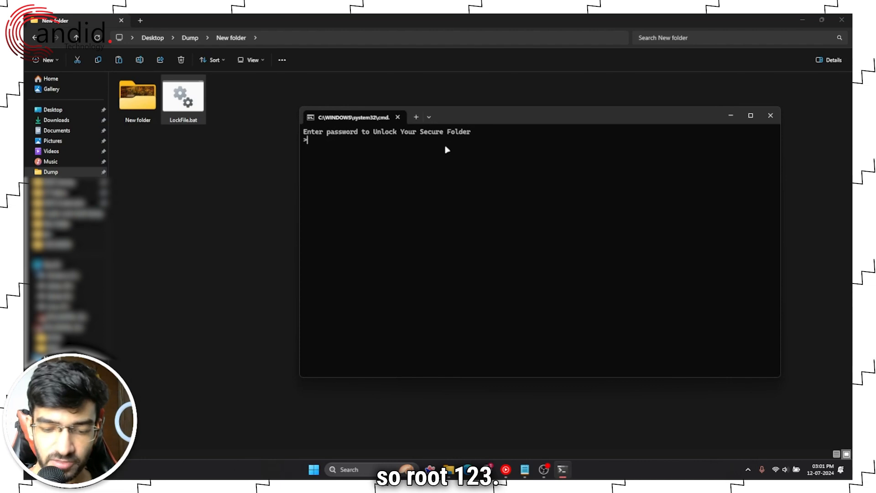
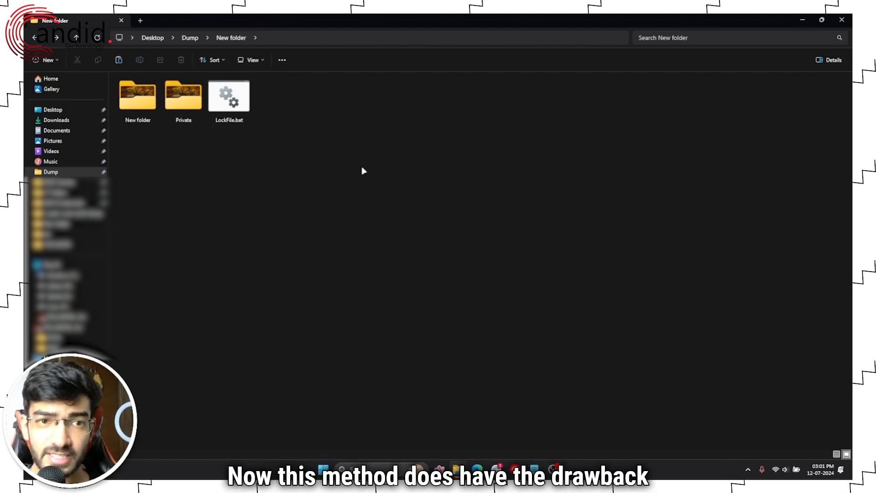
pyautogui.rightClick(228, 96)
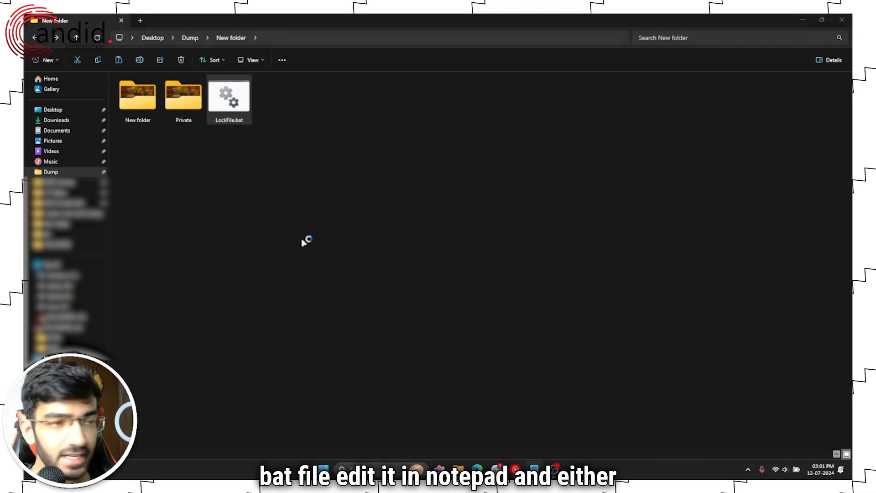
pyautogui.moveTo(310, 238)
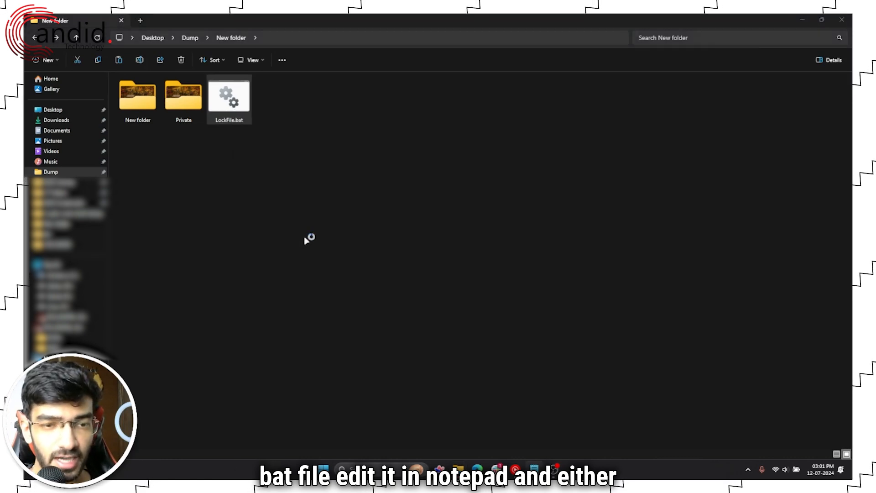
pyautogui.moveTo(345, 225)
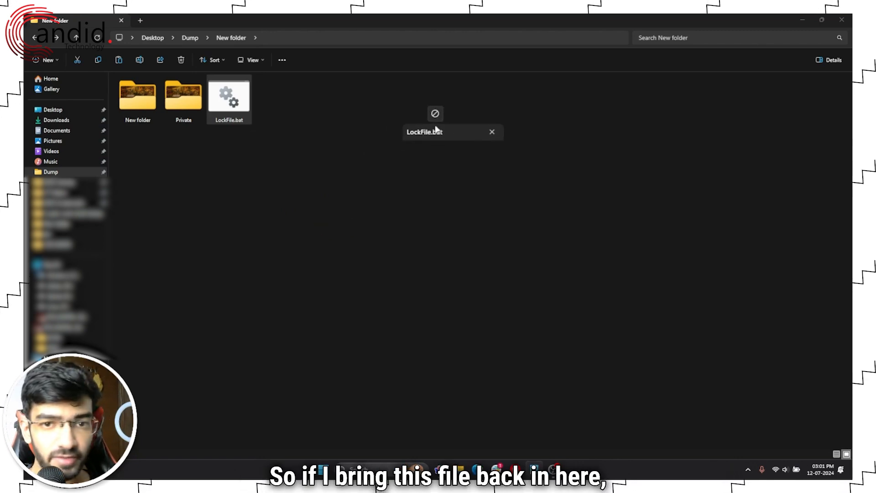
pyautogui.doubleClick(228, 98)
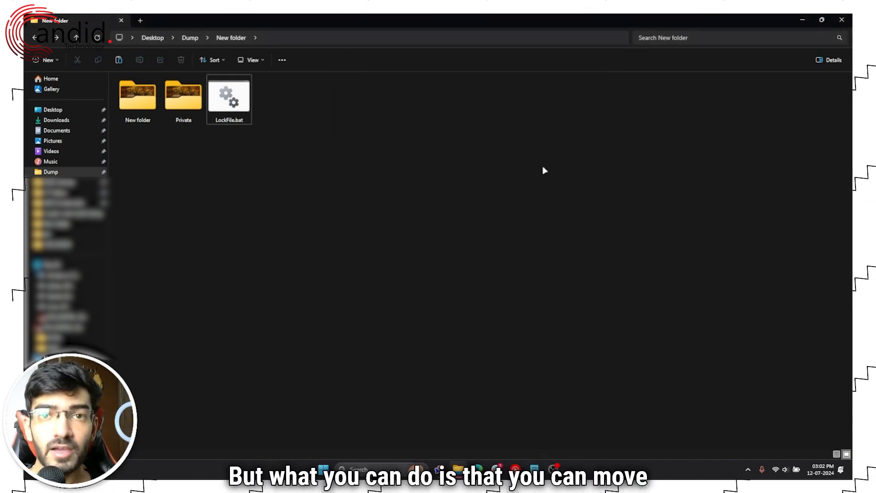
pyautogui.click(229, 99)
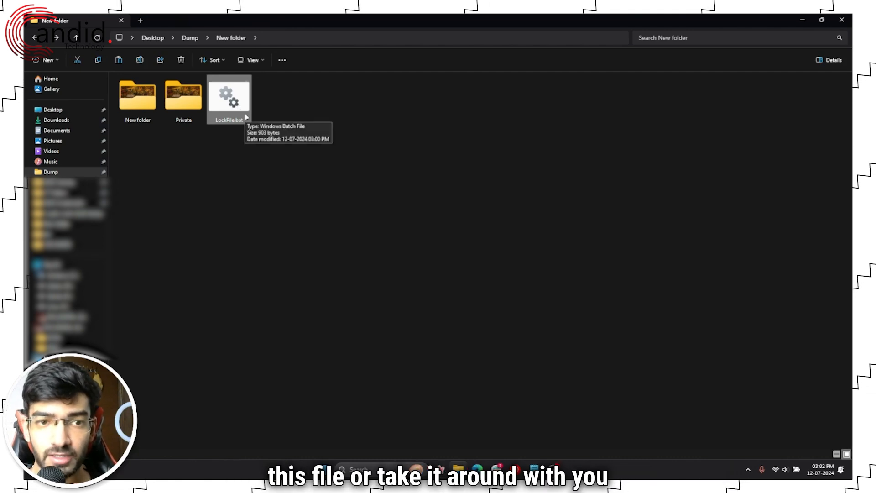
pyautogui.moveTo(307, 156)
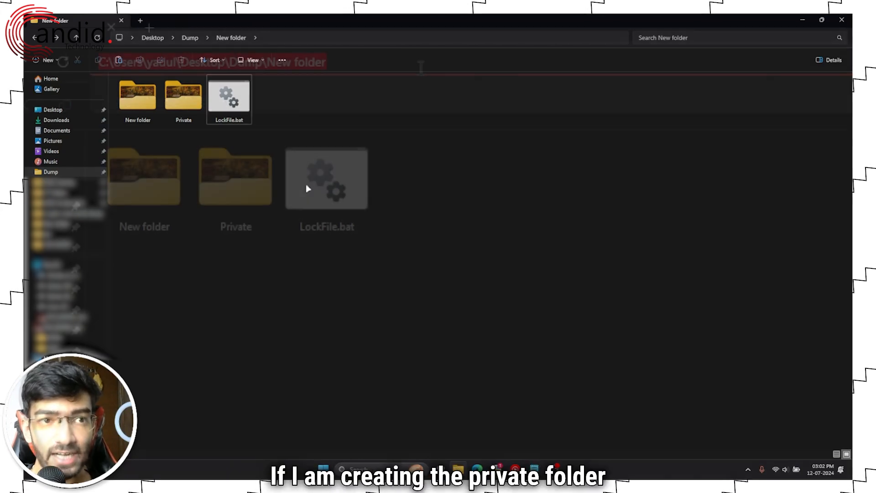
pyautogui.click(224, 62)
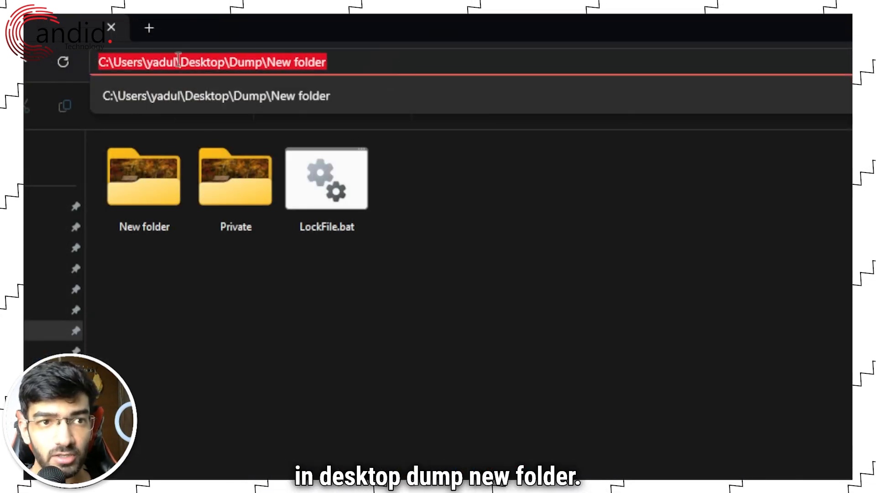